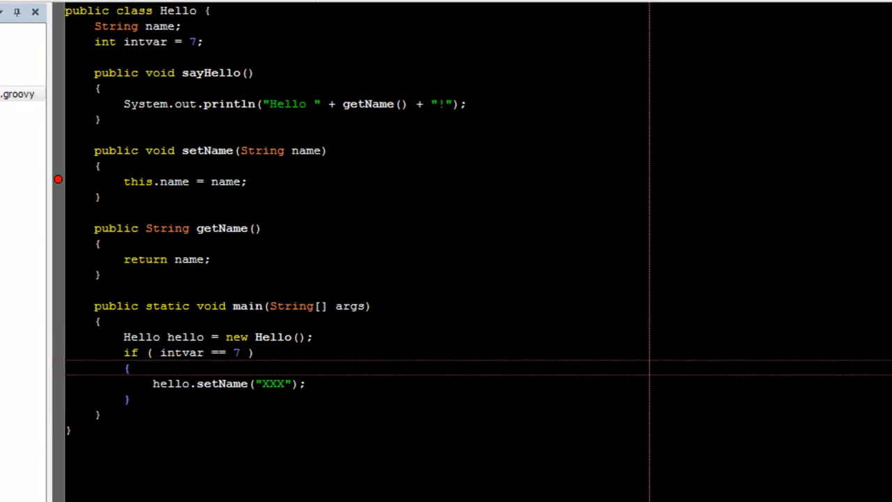
Paste the copied Hello object line onto the empty line inside the if block, above setName.
{"action": "left_click", "coordinate": [21, 8]}
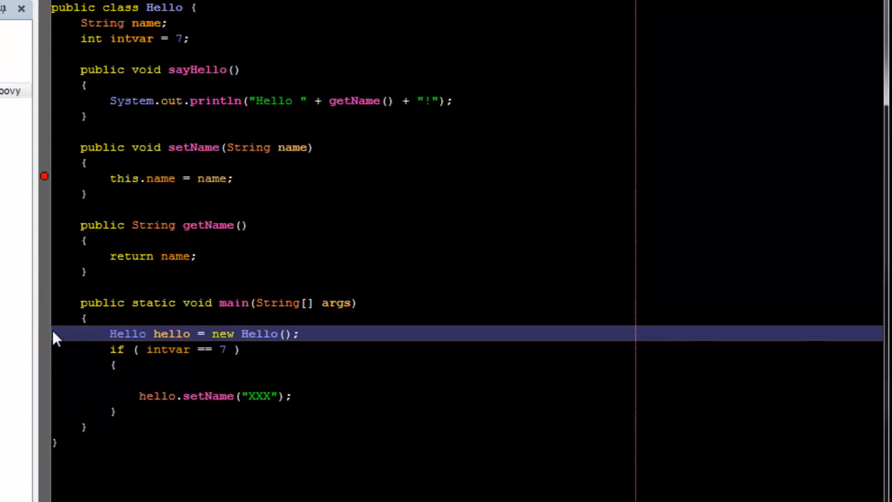
{"action": "left_click", "coordinate": [158, 382]}
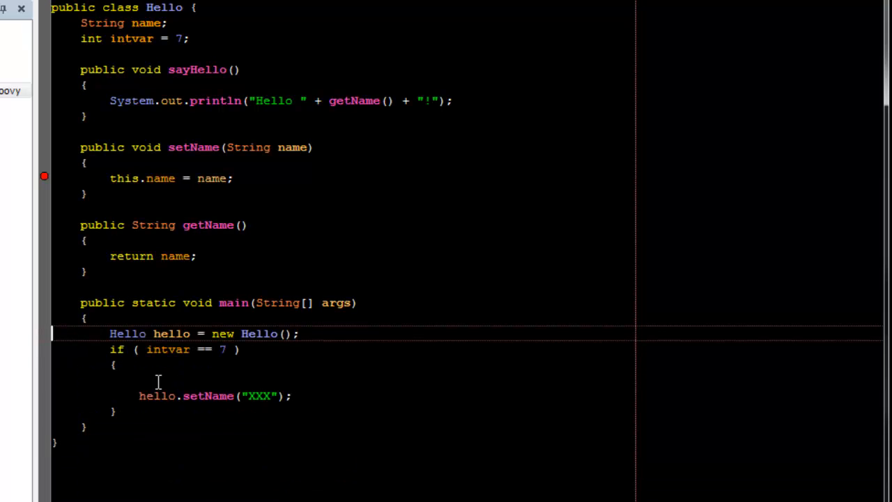
{"action": "right_click", "coordinate": [159, 382]}
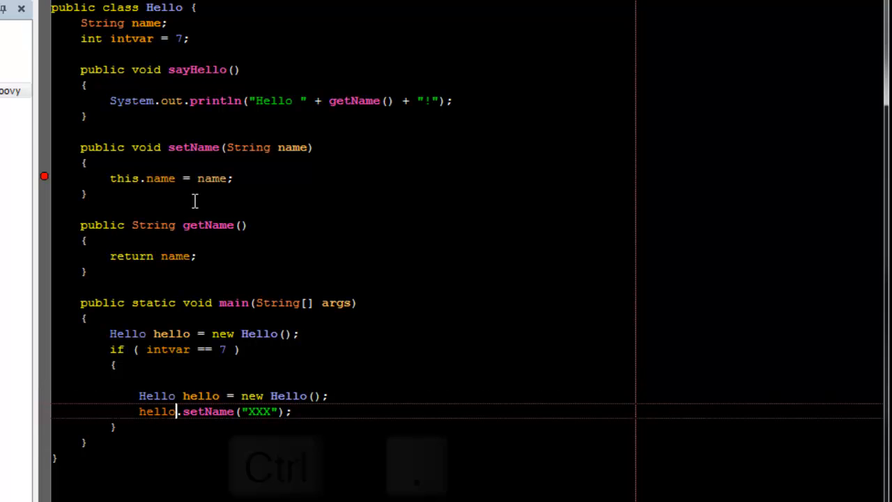
{"action": "key", "text": "Ctrl+."}
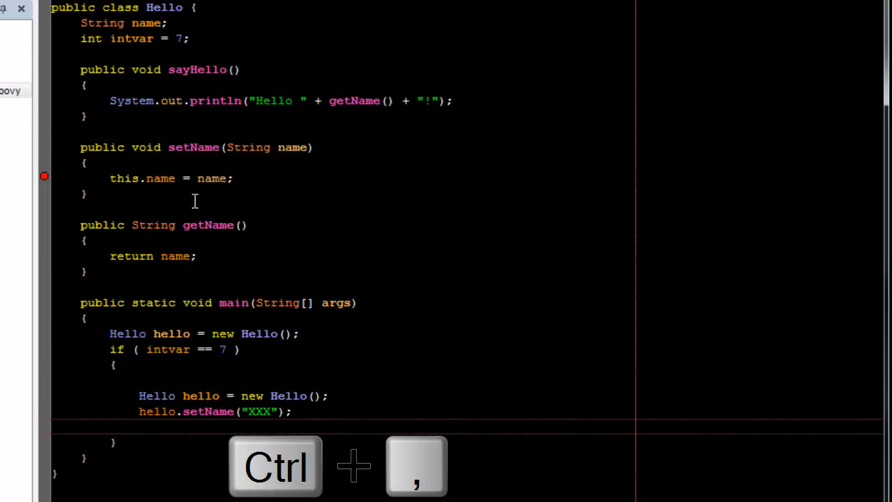
Write 'hello.sa' and accept the sayHello() completion to get hello.sayHello(); below setName.
{"action": "type", "text": "hello"}
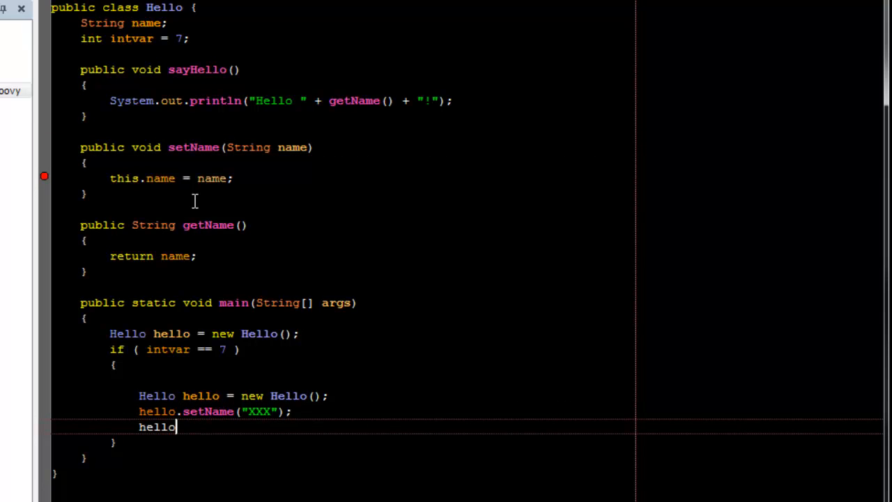
{"action": "type", "text": "."}
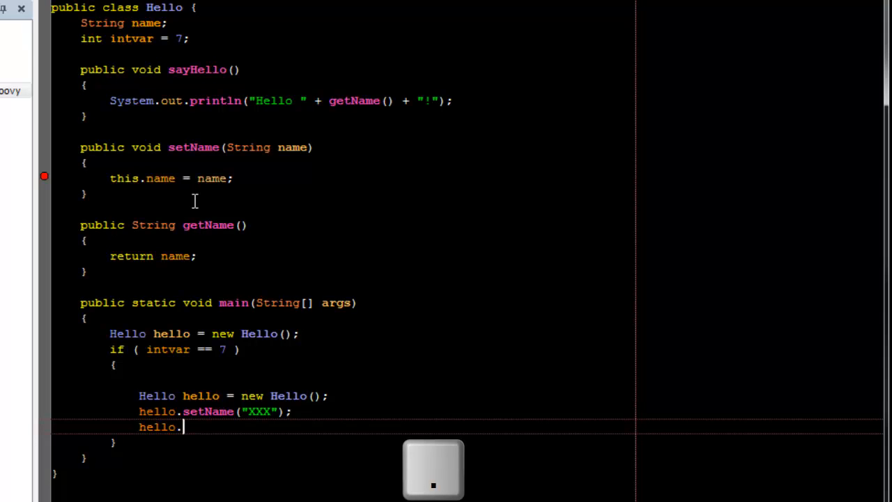
{"action": "type", "text": "sayHello();"}
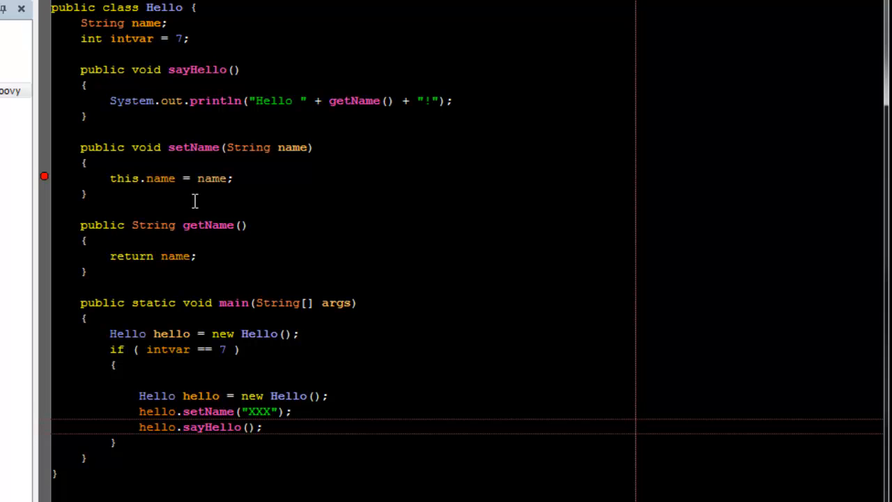
{"action": "left_click", "coordinate": [262, 426]}
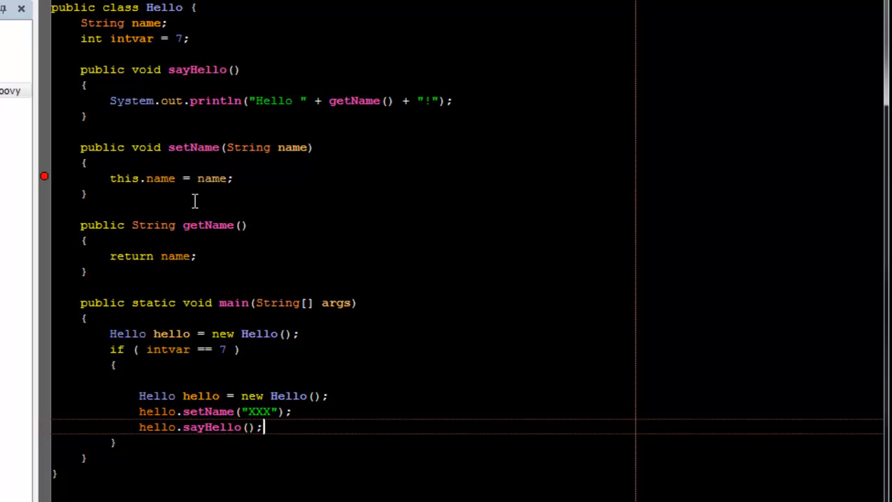